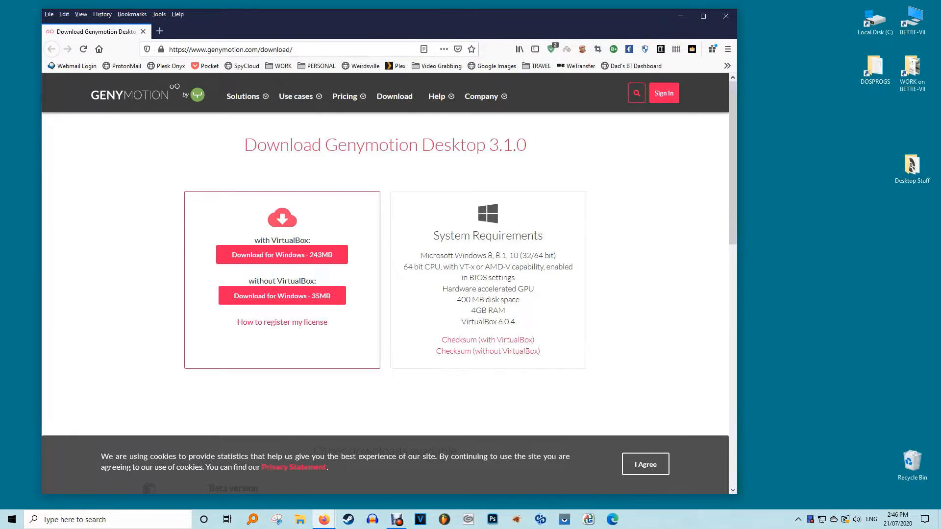
Accept cookies and save the 243MB Windows installer bundled with VirtualBox, then run it.
left_click(644, 464)
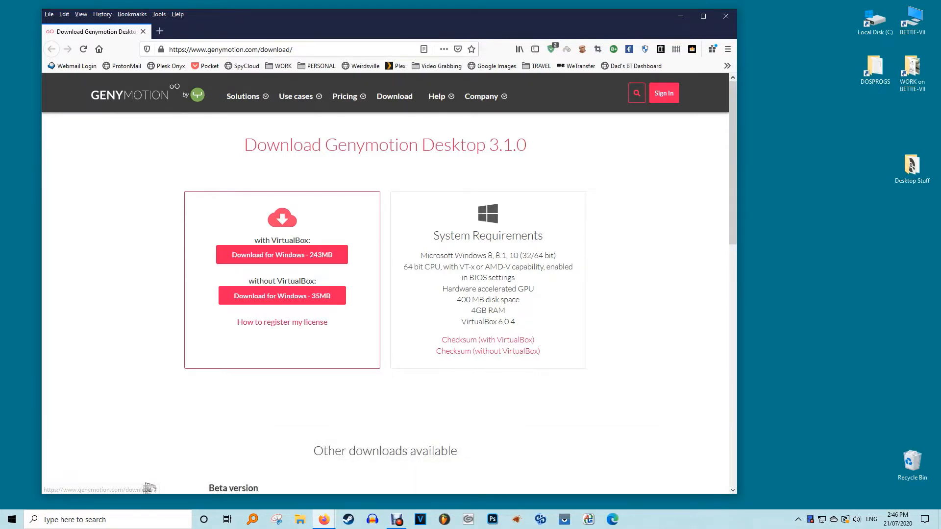
mouse_move(281, 255)
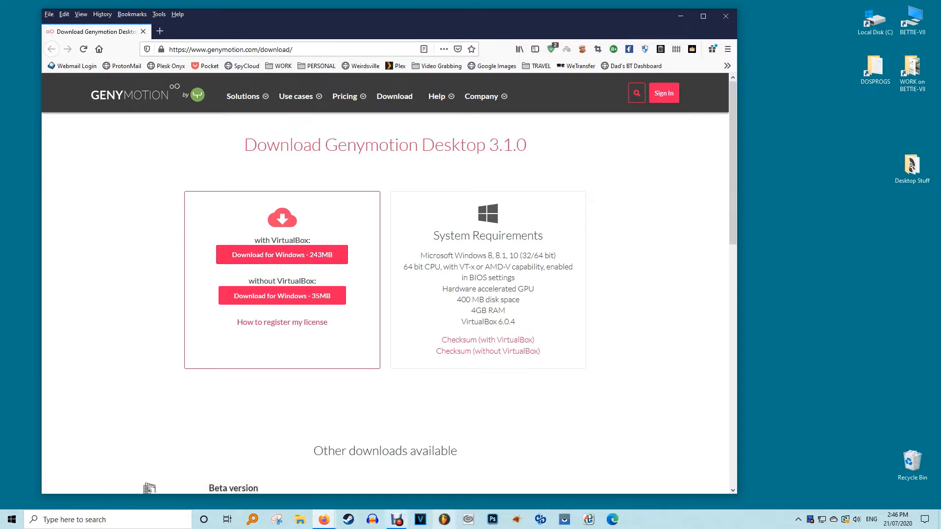
mouse_move(282, 254)
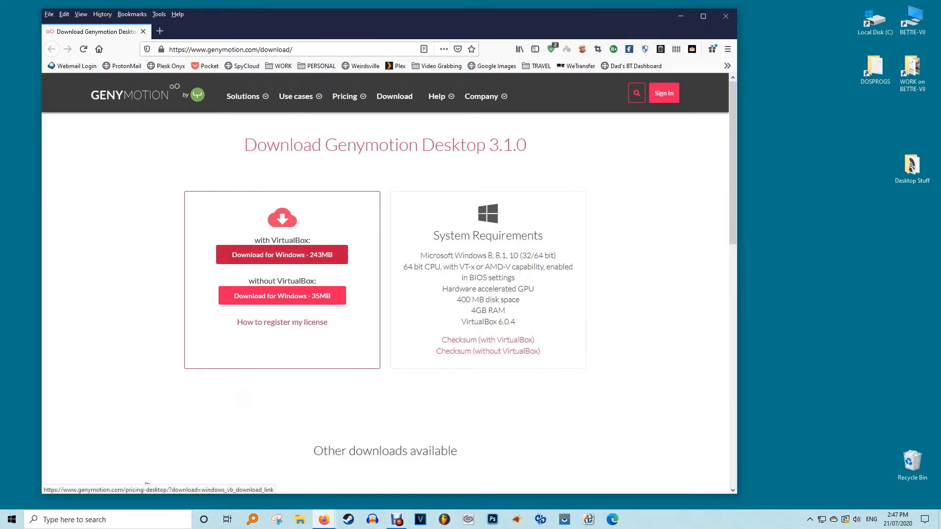
left_click(281, 254)
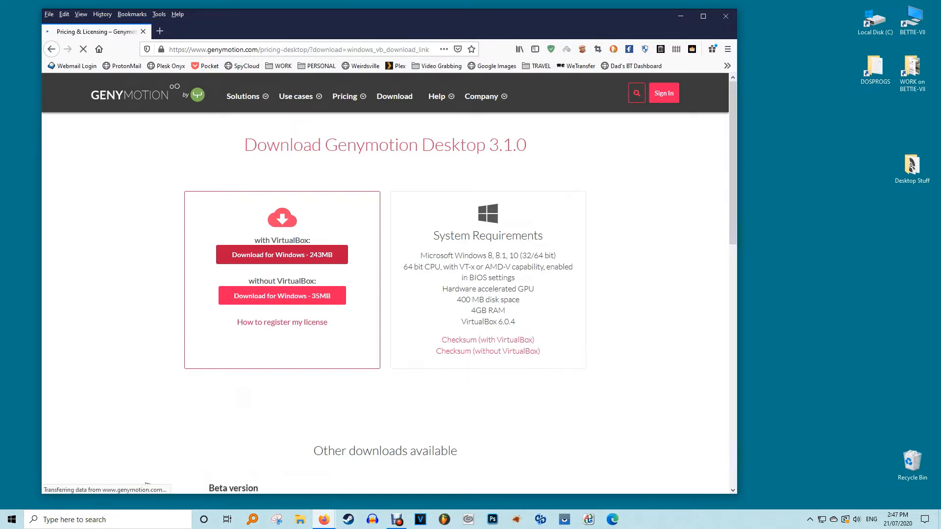
left_click(281, 254)
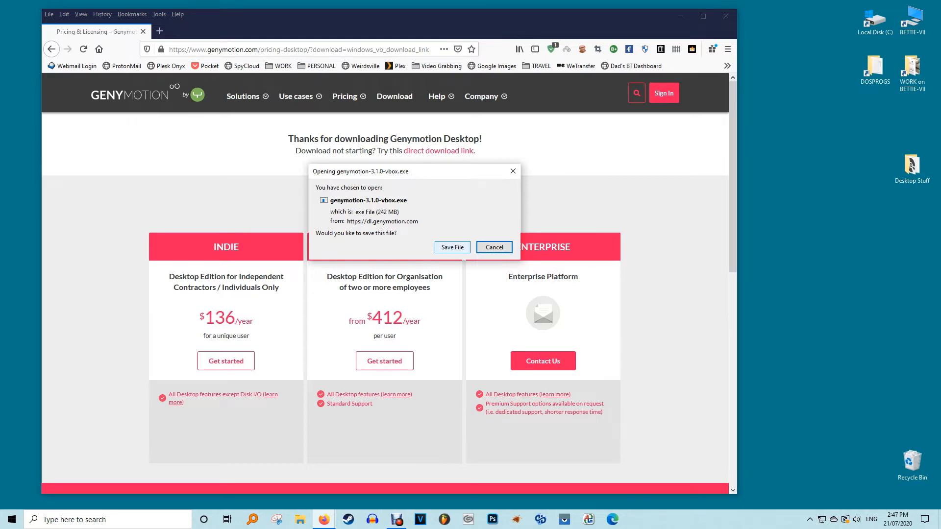
left_click(492, 247)
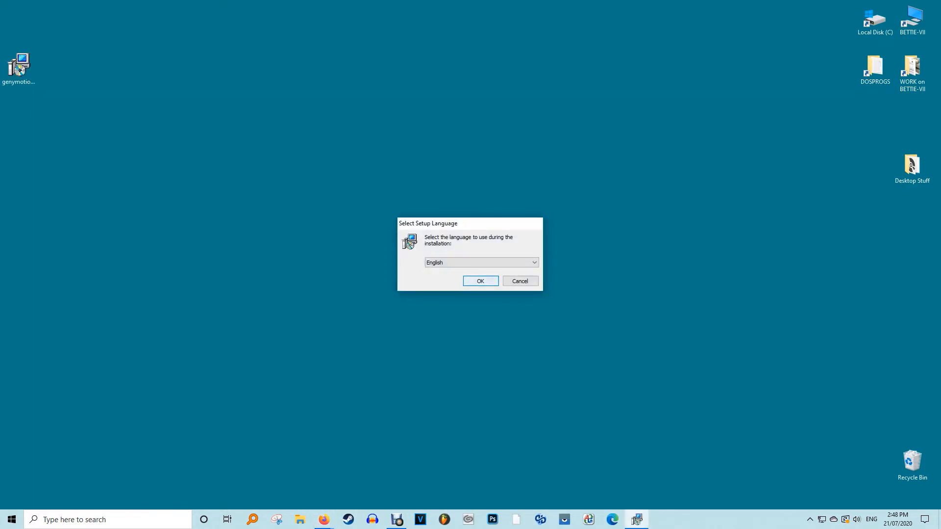
Install Genymotion in English with default folder, Start Menu folder and desktop shortcut.
left_click(480, 281)
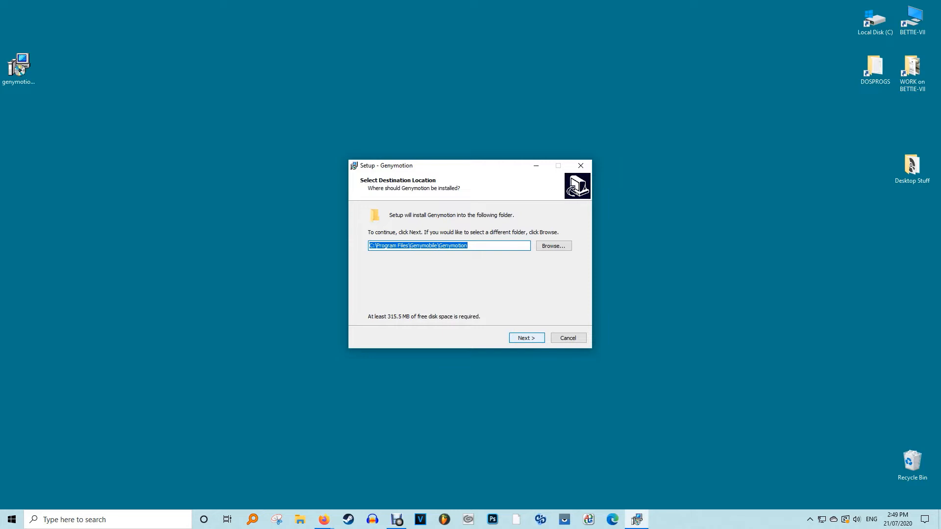
left_click(525, 338)
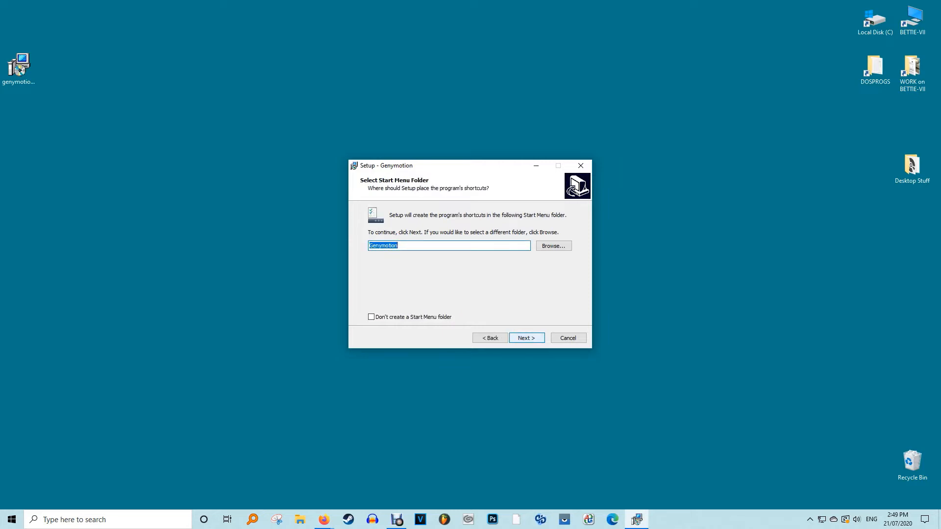
left_click(524, 338)
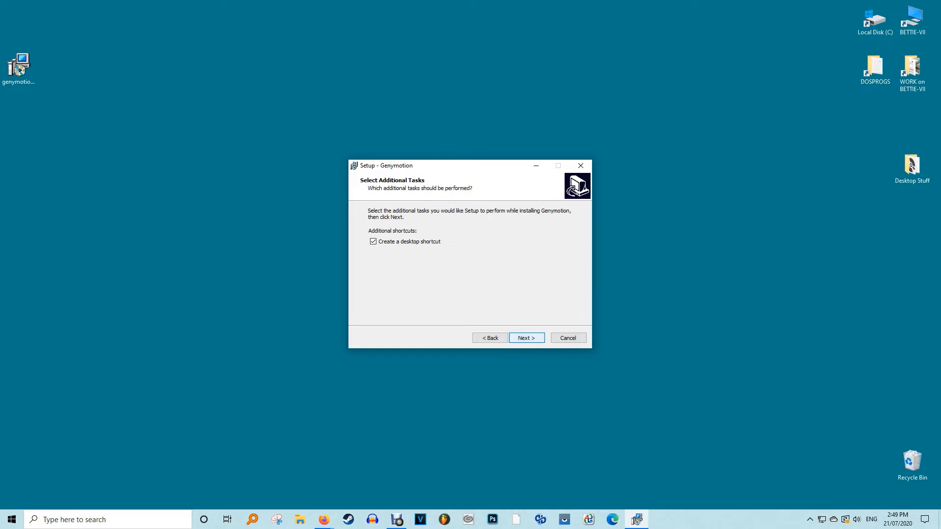
left_click(524, 337)
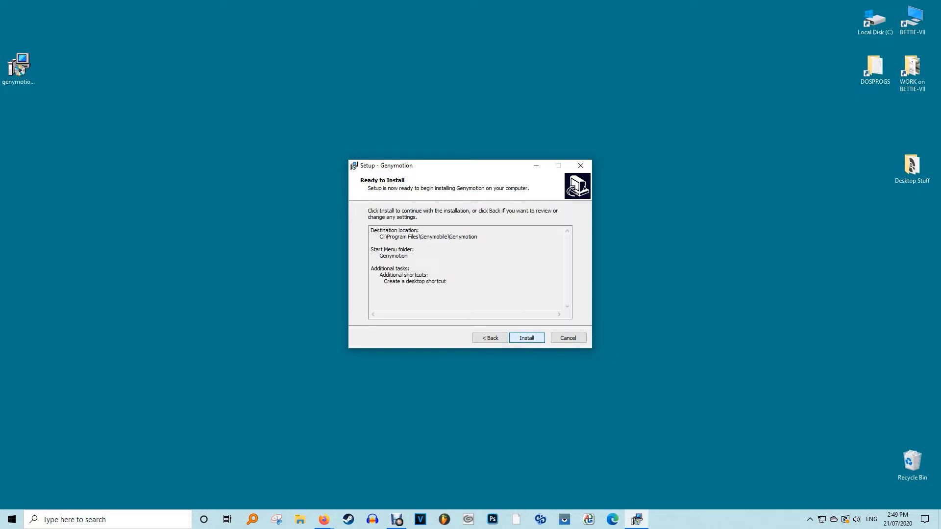
left_click(525, 338)
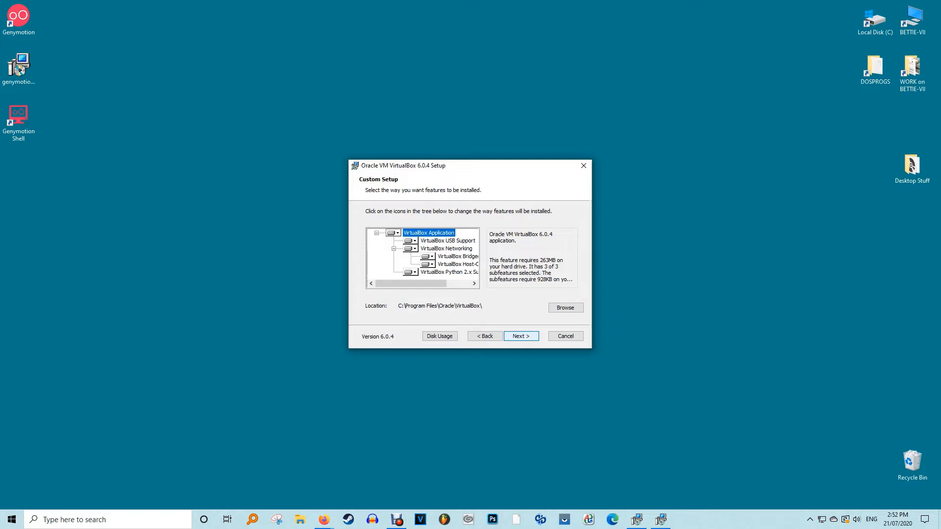
Install VirtualBox 6.0.4 with default features, accepting the network interfaces warning.
left_click(519, 336)
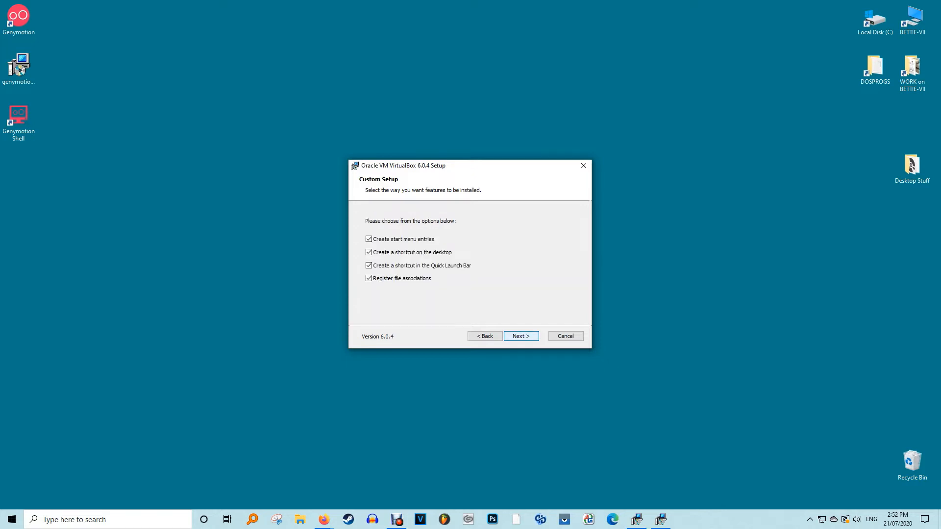
left_click(518, 336)
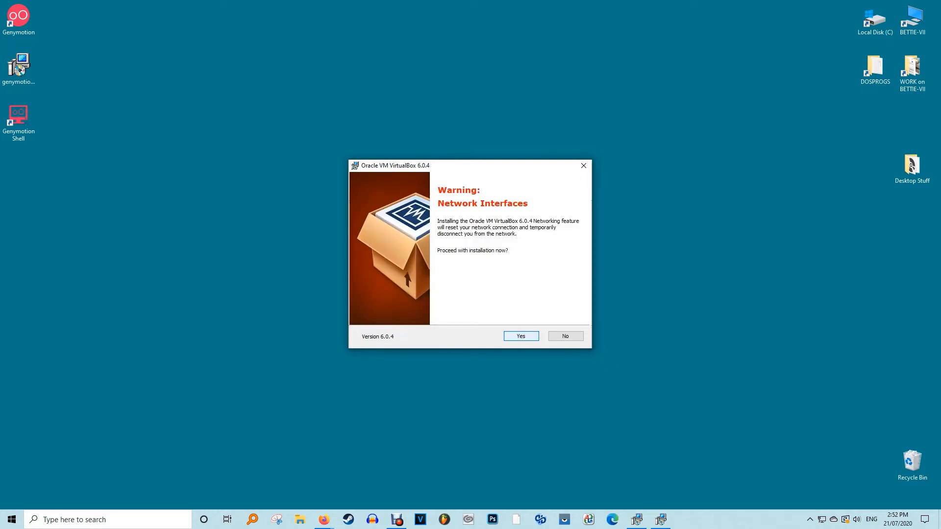
left_click(519, 335)
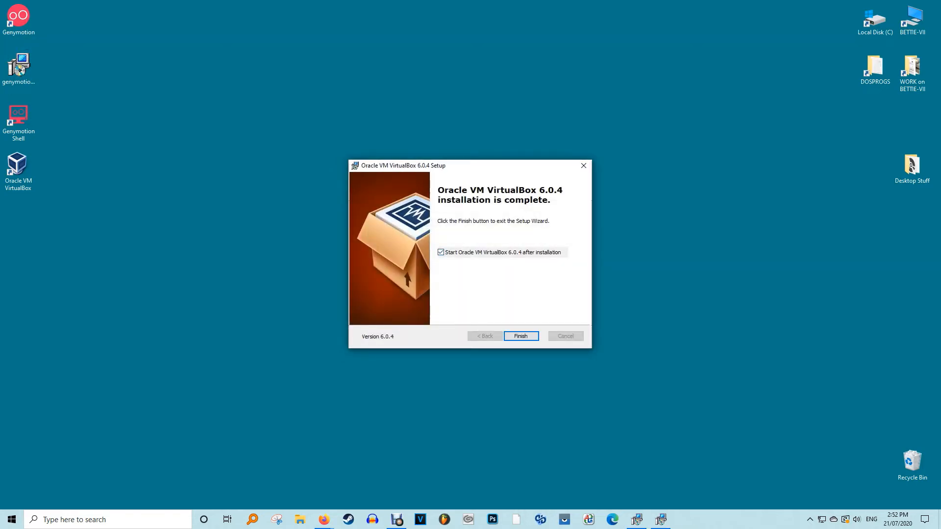
left_click(520, 335)
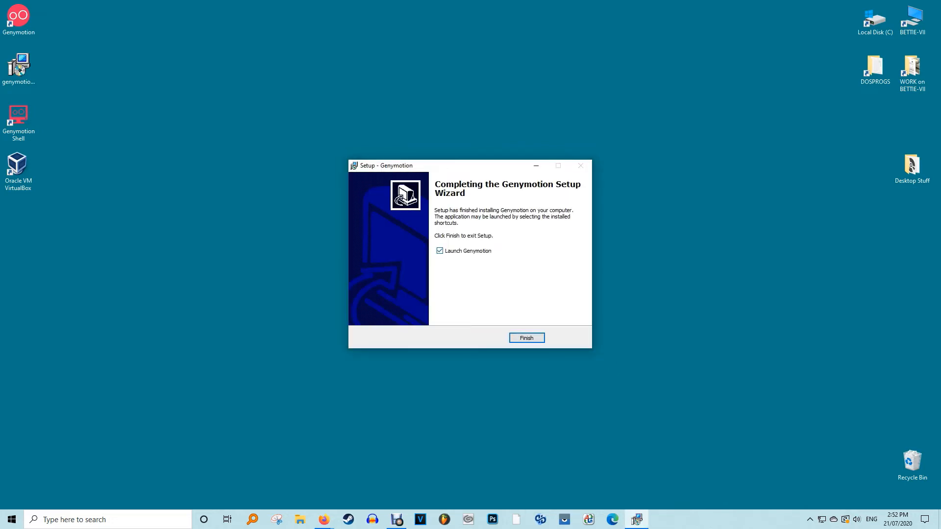
Finish setup launching Genymotion, then start creating a new account from the welcome screen.
left_click(525, 337)
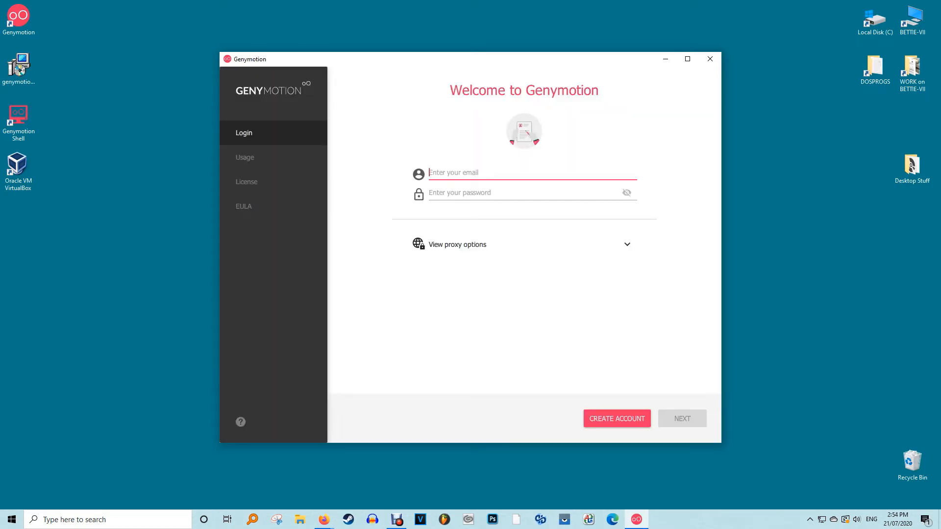
left_click(616, 417)
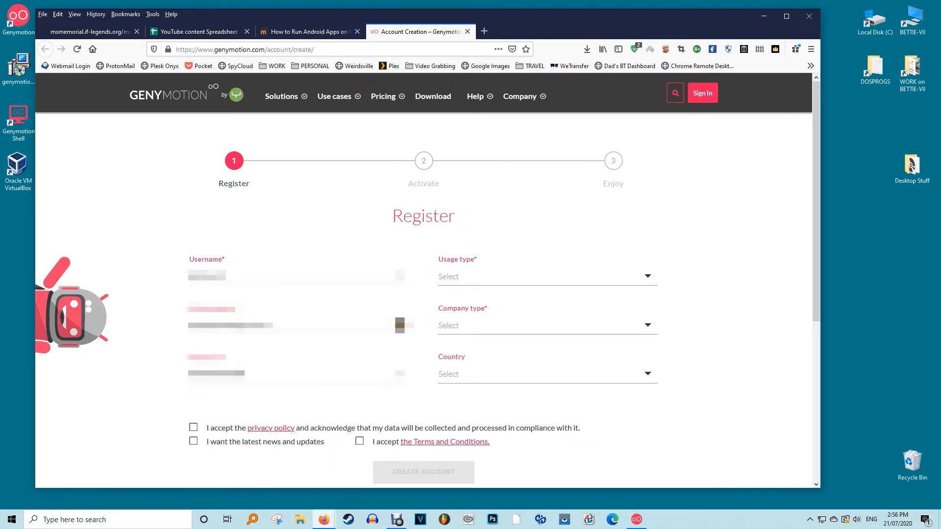
Accept the privacy policy, choose Gaming as usage type, and tick the remaining checkbox.
left_click(192, 427)
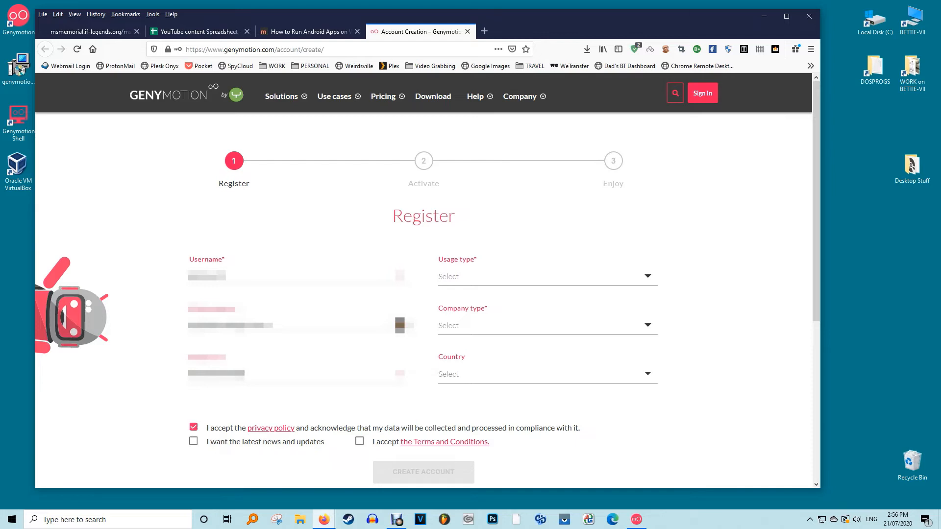
left_click(543, 276)
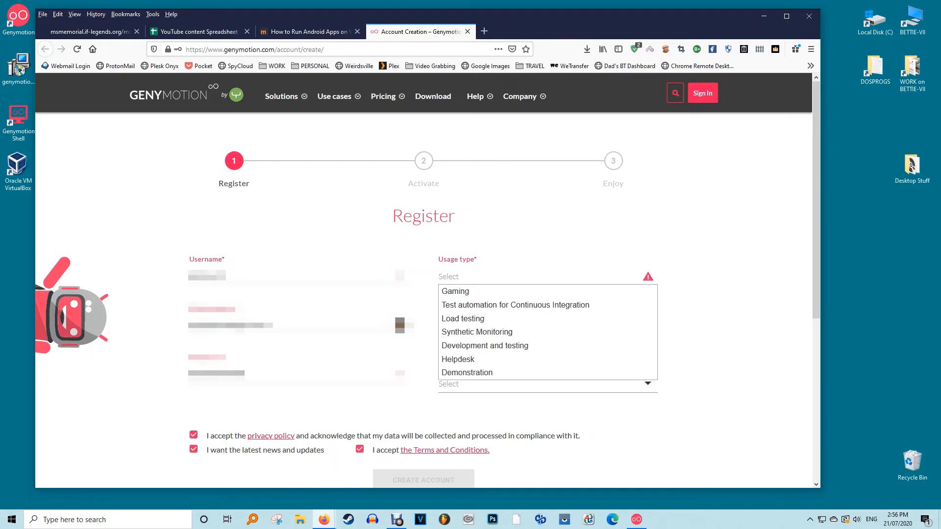
left_click(455, 291)
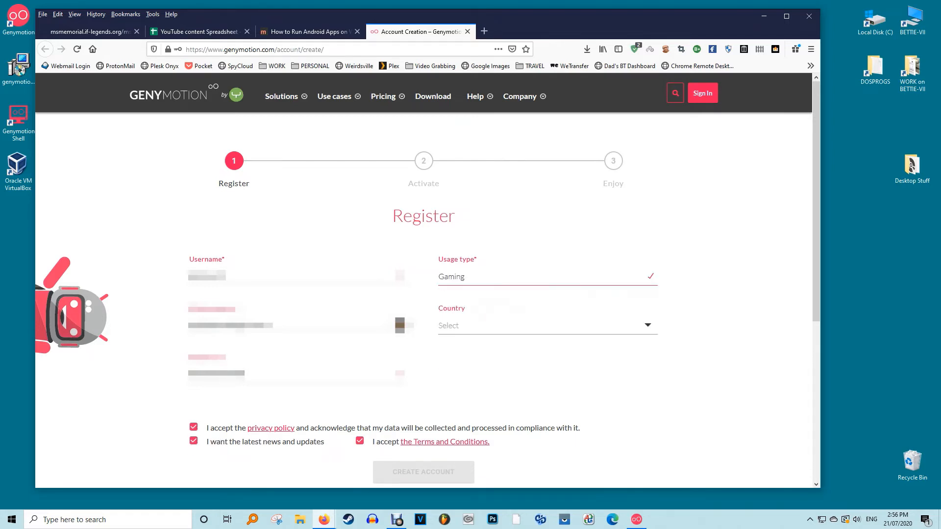
left_click(545, 325)
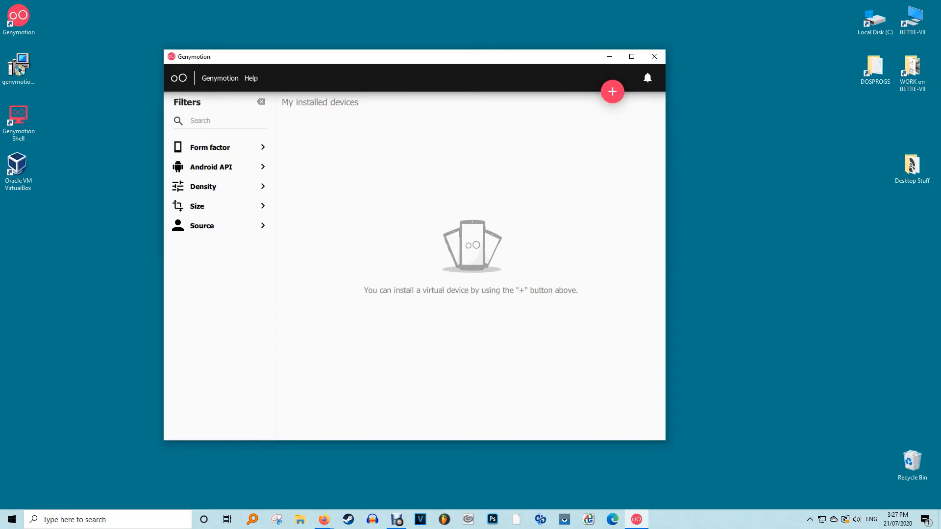
Add a new Custom Phone virtual device and install it.
left_click(611, 91)
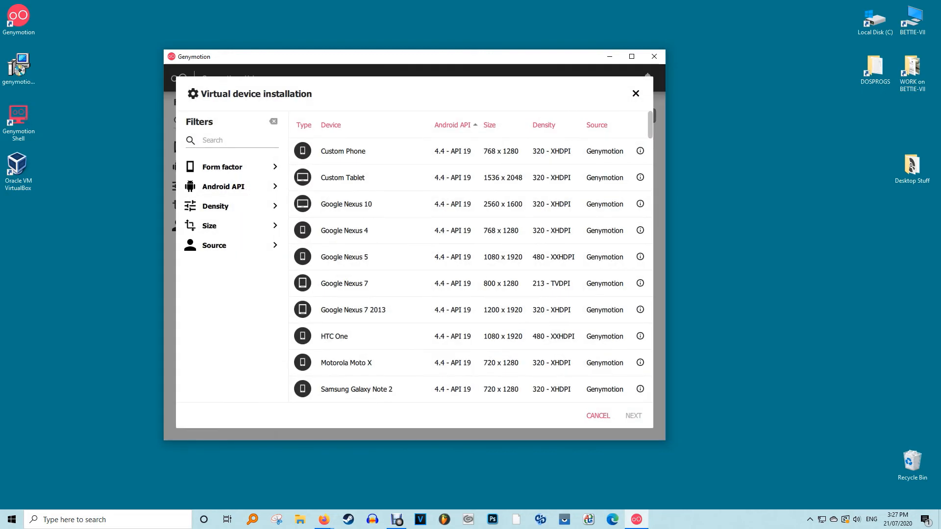
left_click(342, 151)
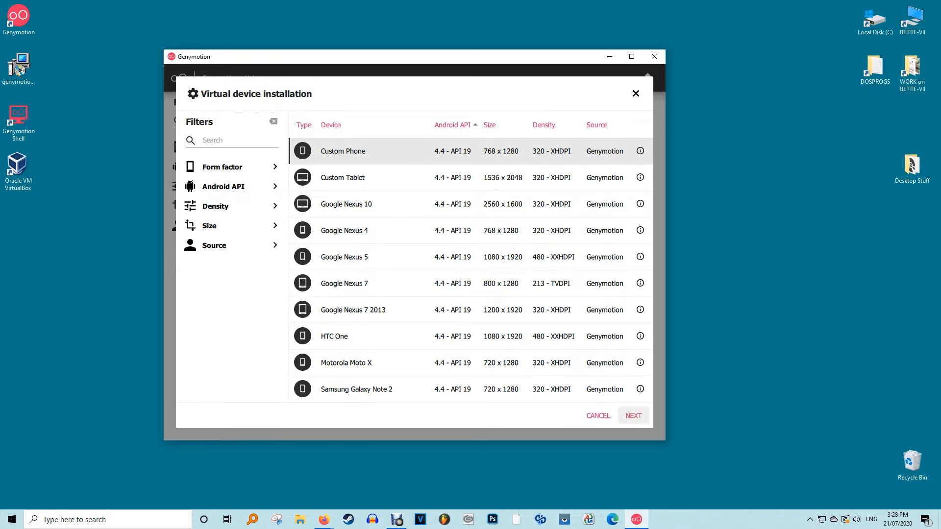
left_click(632, 415)
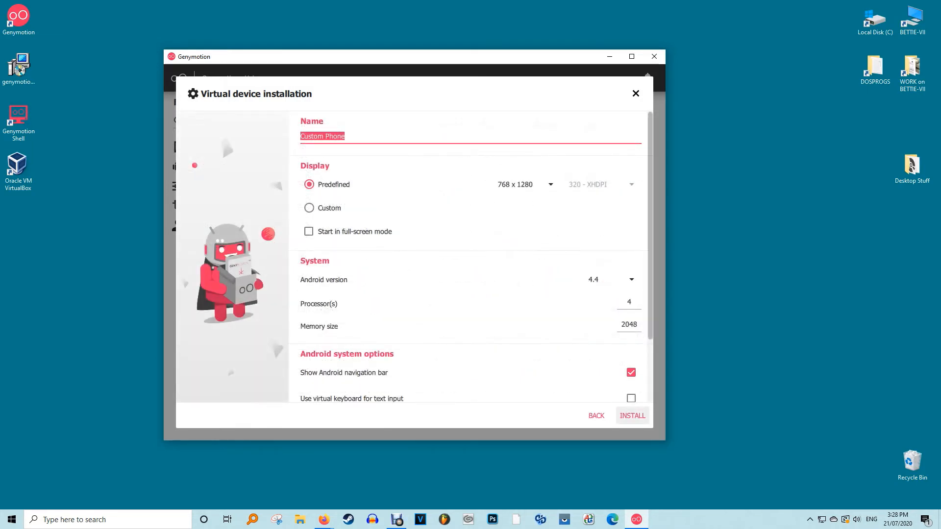
left_click(631, 415)
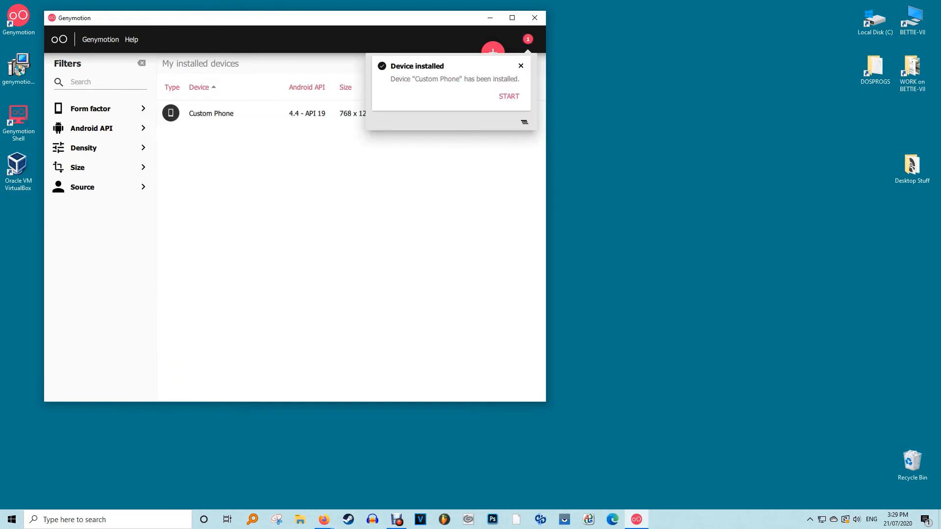
Start the Custom Phone device and dismiss the home screen and app drawer tips.
left_click(508, 96)
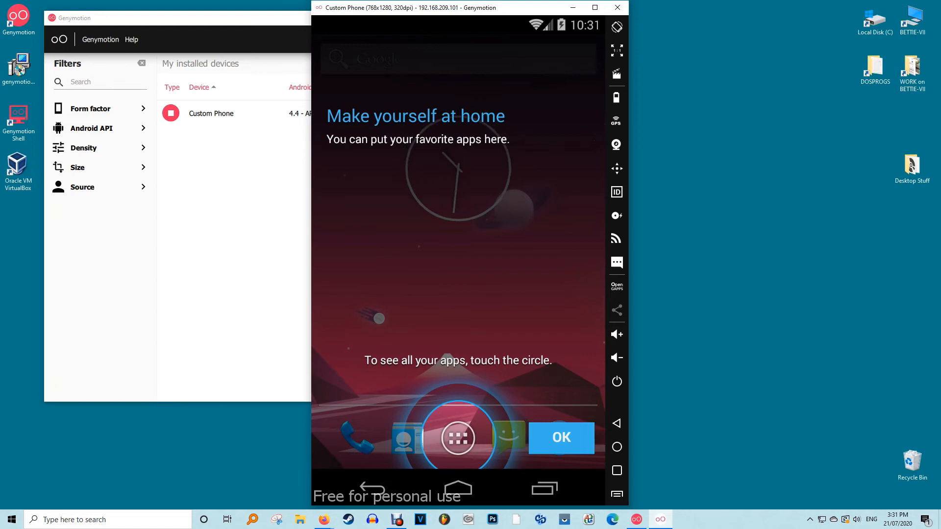
left_click(457, 438)
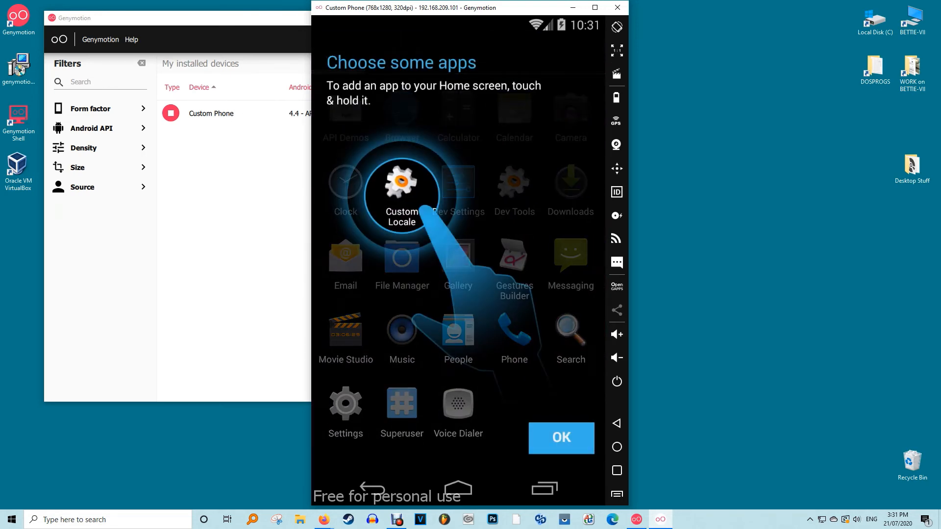
left_click(560, 438)
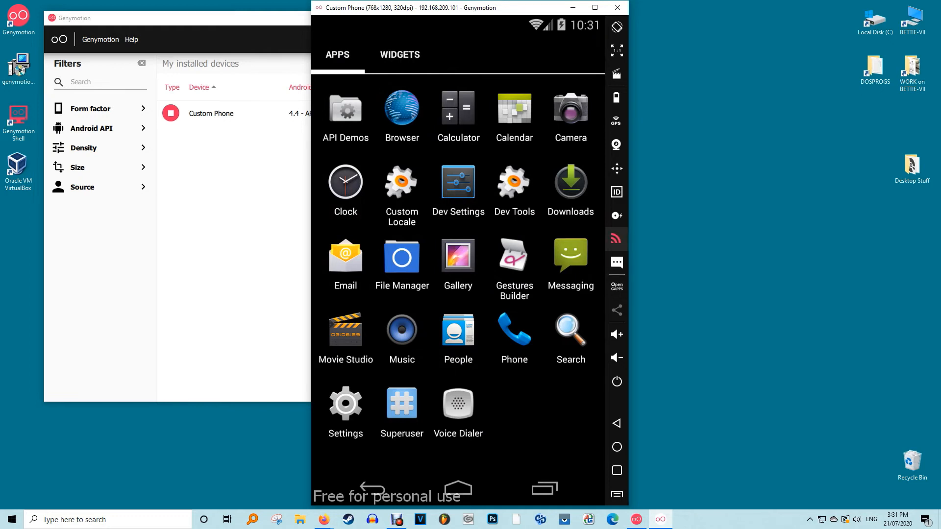
mouse_move(615, 285)
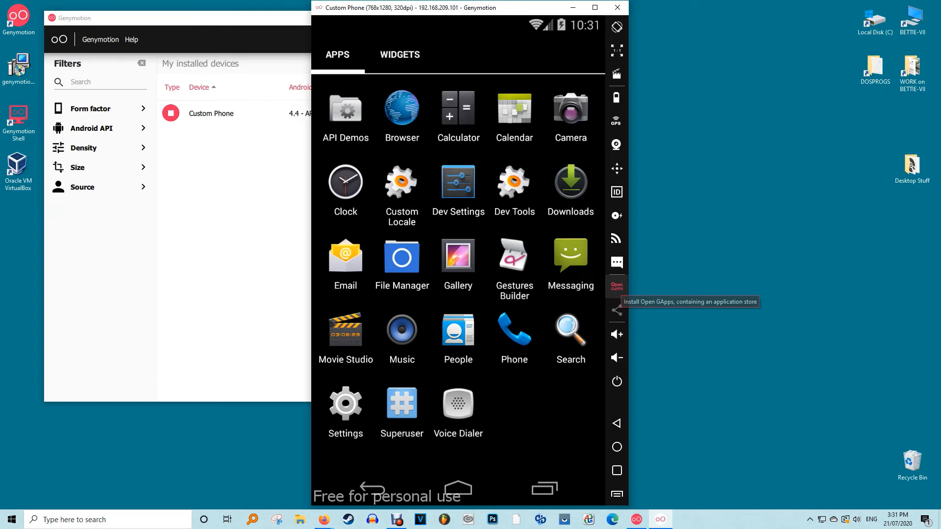
Install Open GApps on the Custom Phone, accept the disclaimer, and restart the device.
left_click(617, 285)
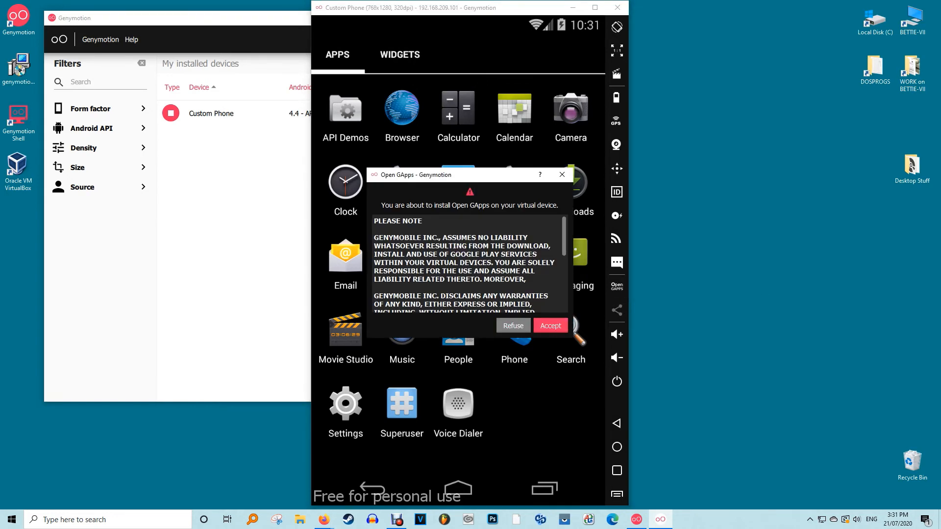
left_click(548, 325)
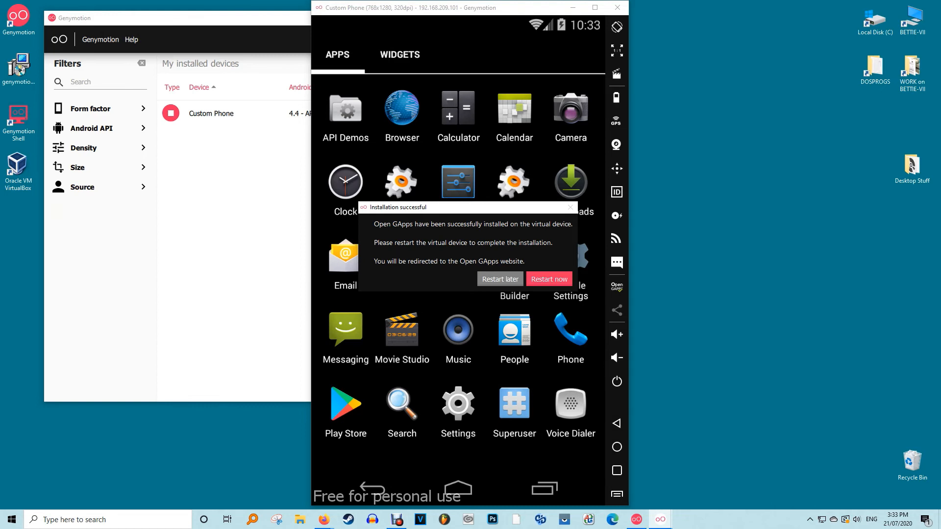
left_click(547, 278)
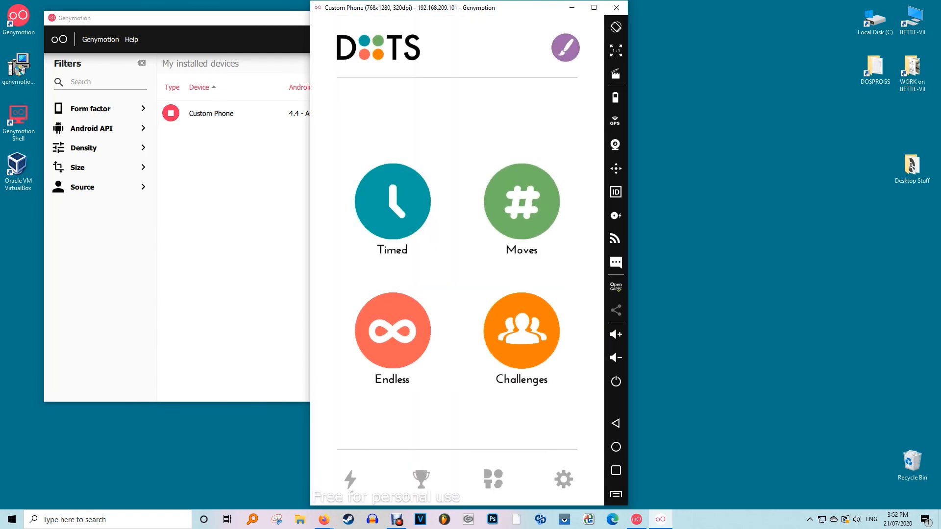
Start a Moves mode round of Dots and connect matching dots to score.
left_click(519, 201)
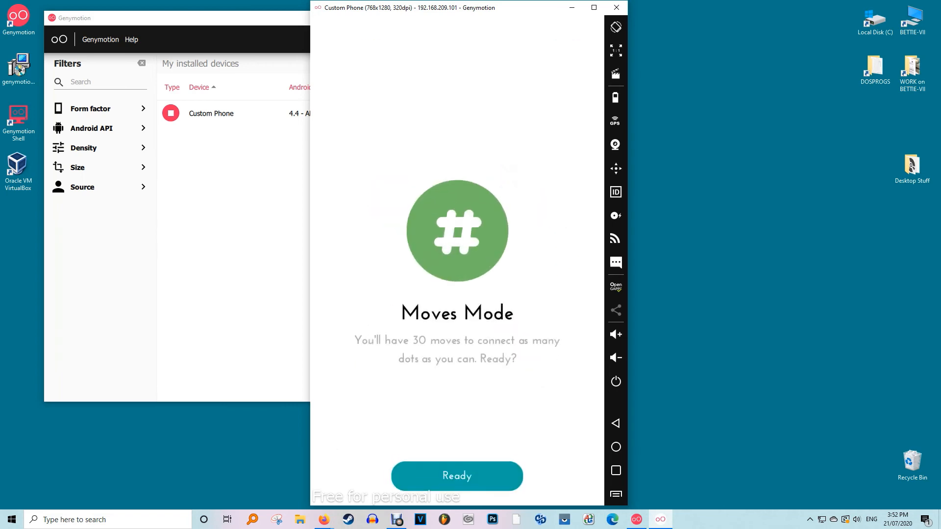
left_click(456, 476)
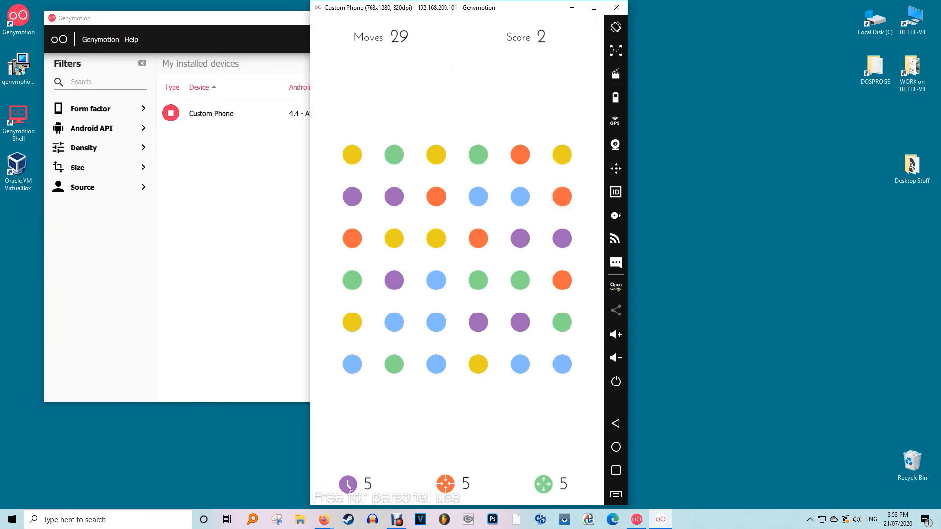
left_click(352, 155)
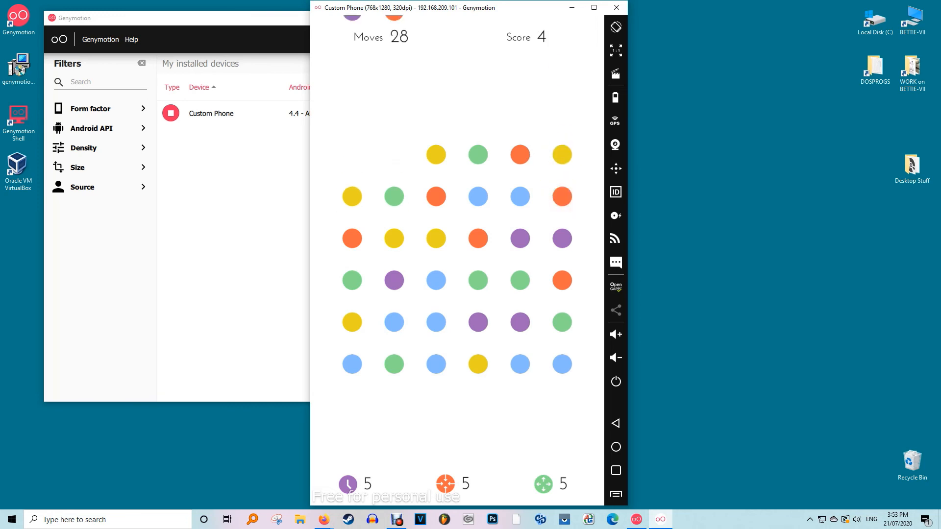